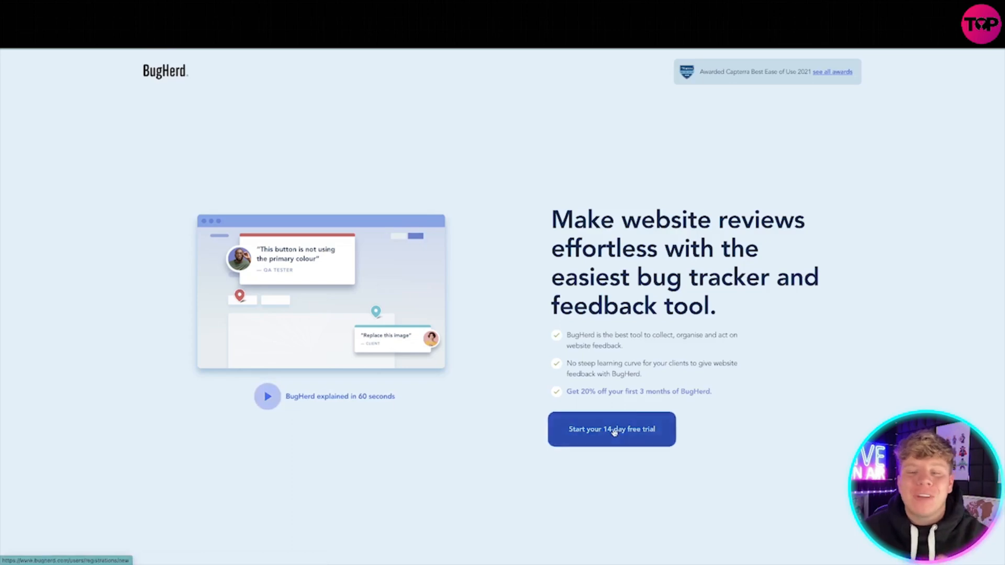
mouse_move(268, 400)
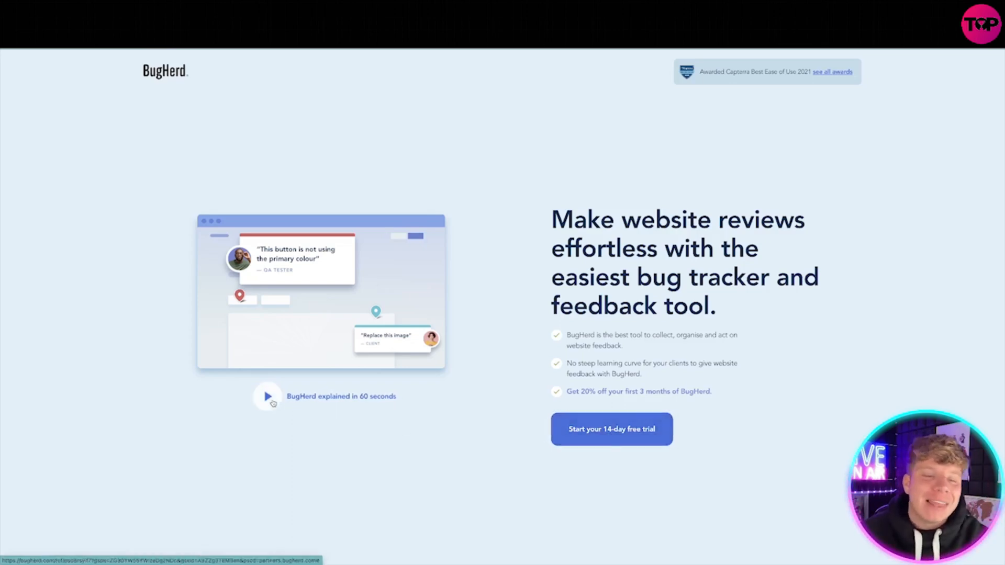
- Watch the 'BugHerd explained in 60 seconds' video, then close it
click(267, 397)
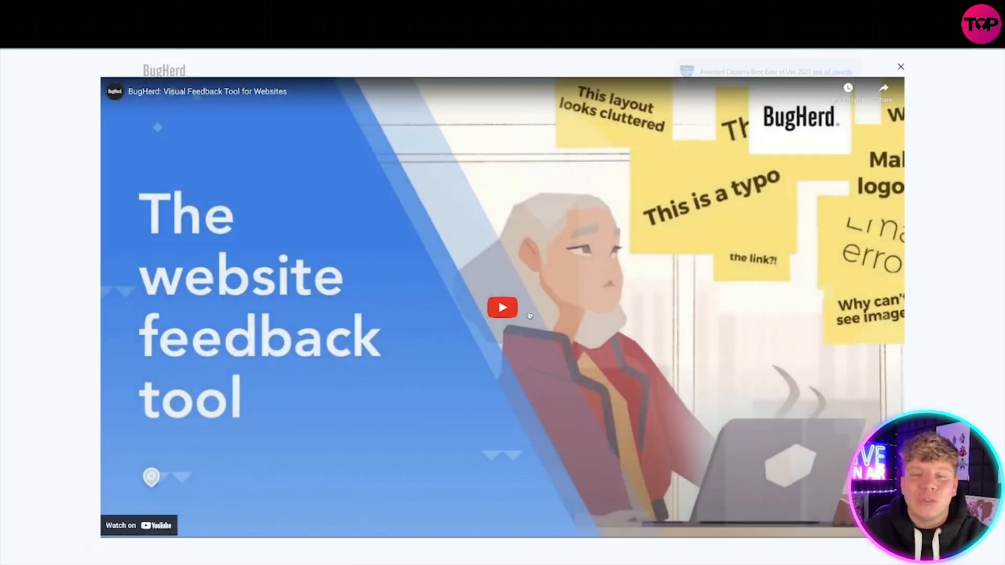
click(502, 308)
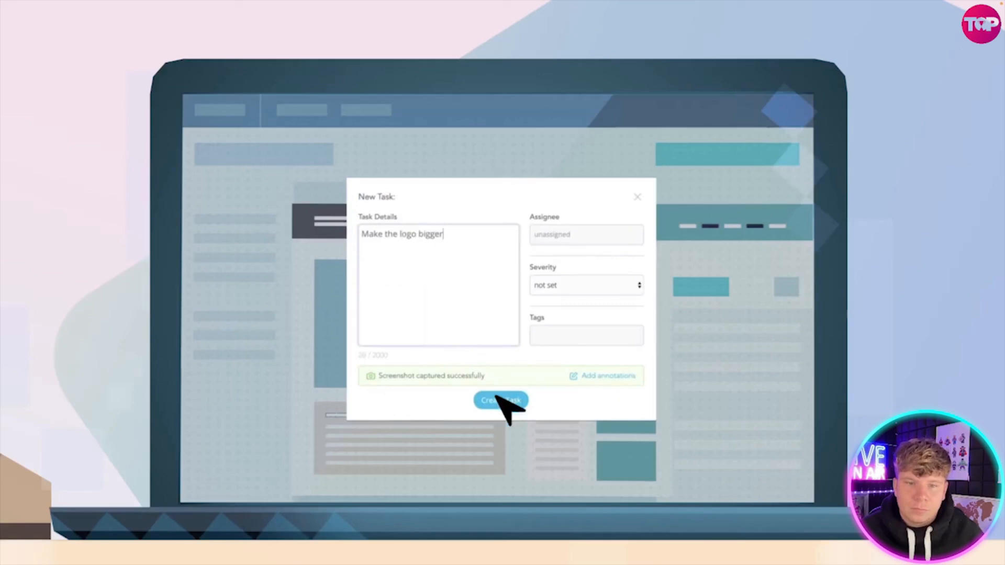
click(501, 399)
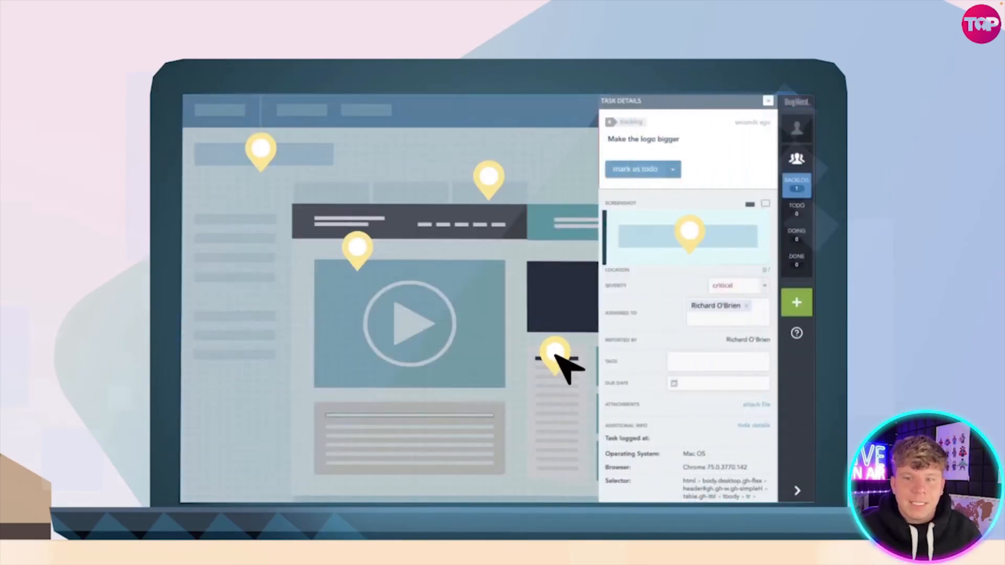
mouse_move(807, 199)
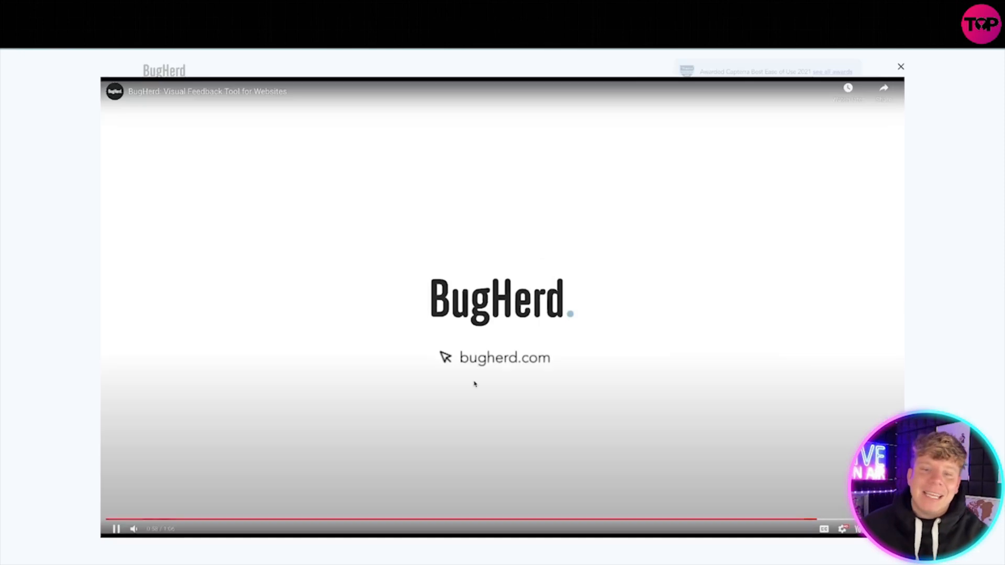
click(116, 528)
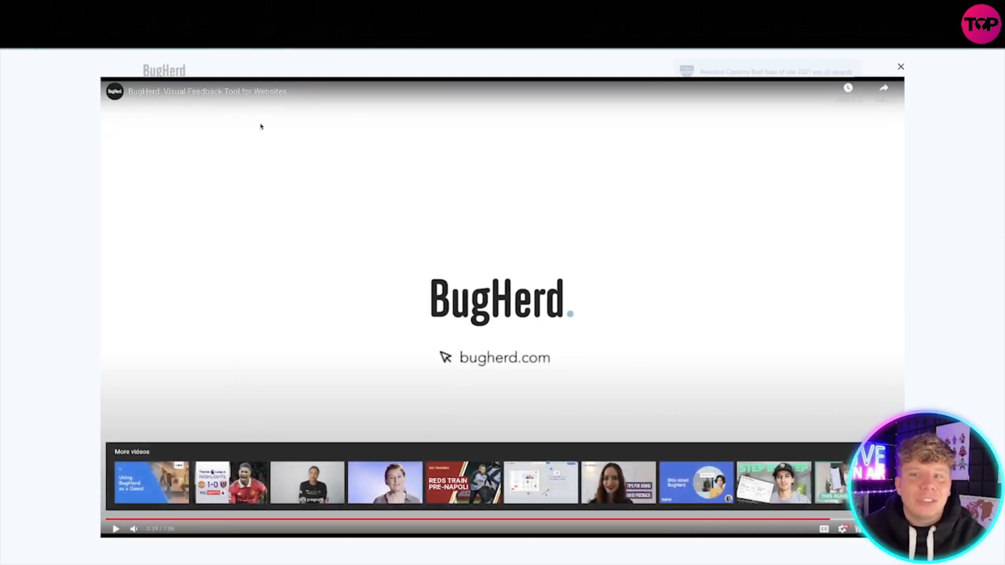
click(900, 66)
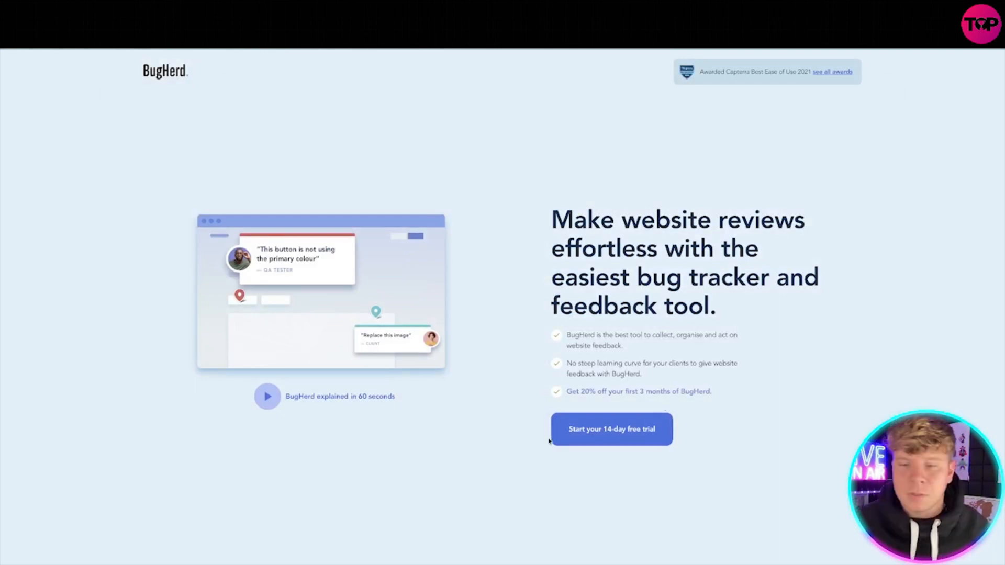
- Sign up for the 14-day free trial and submit the signup form
click(610, 429)
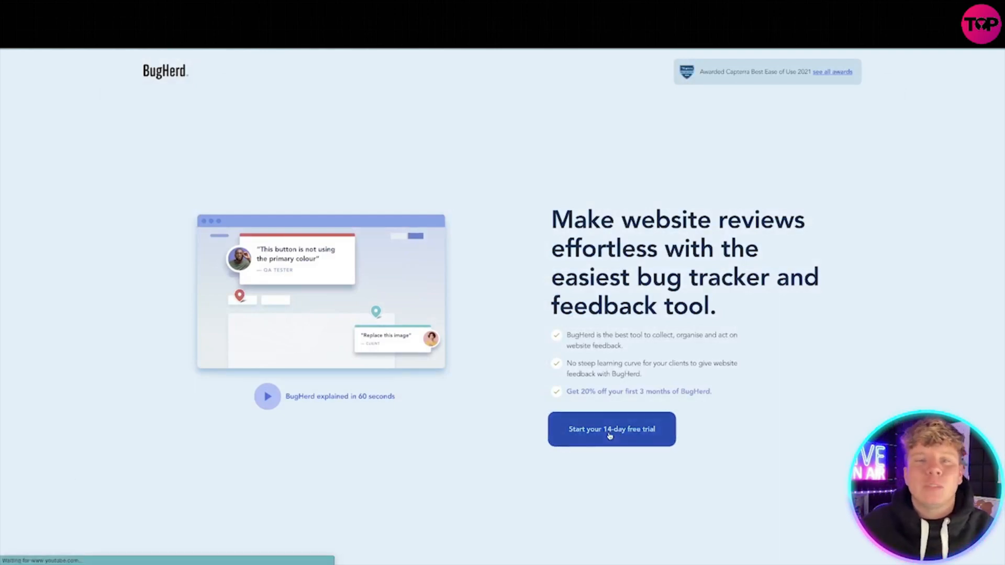
click(611, 428)
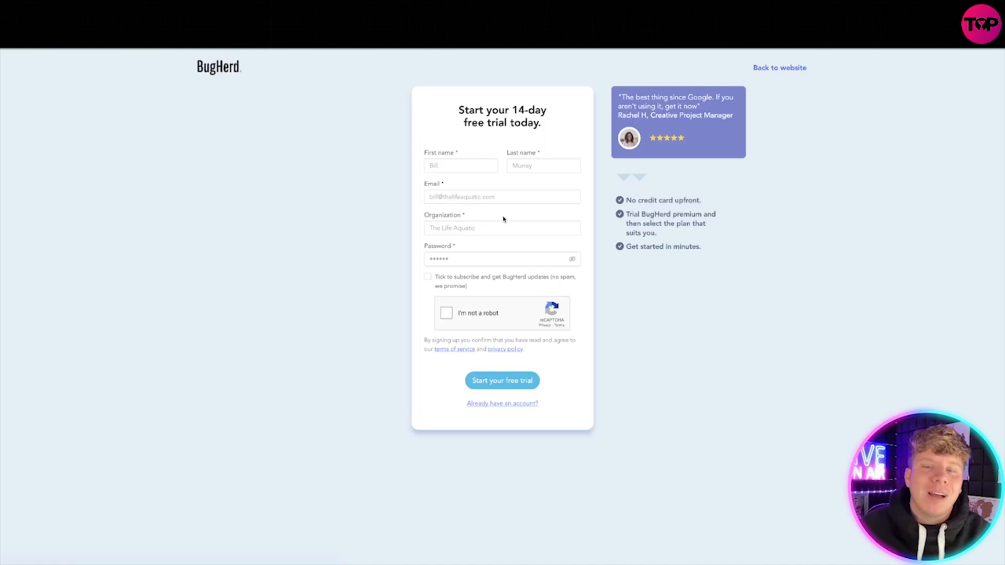
click(502, 380)
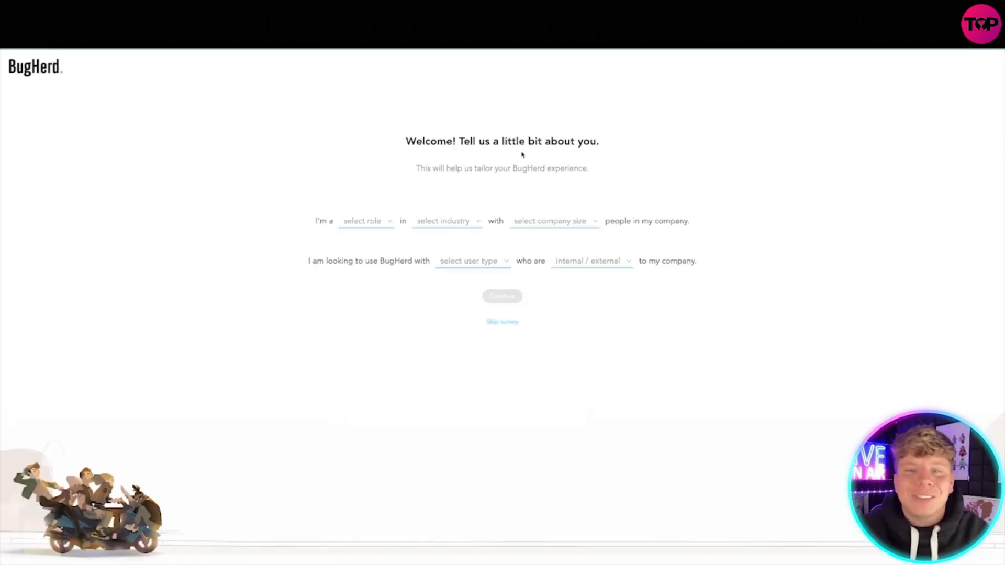
mouse_move(371, 228)
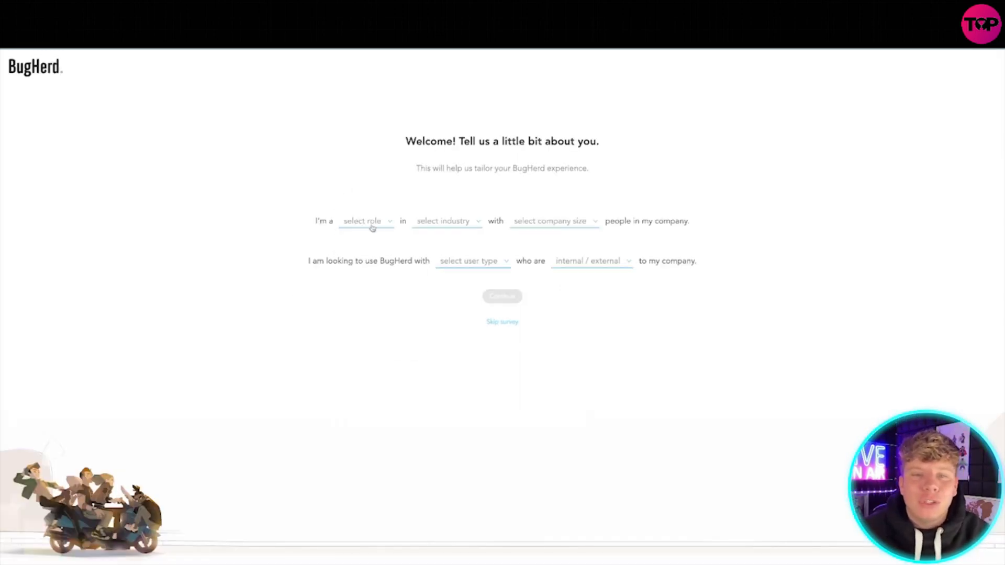
- Answer the survey: Content Creator, E-commerce, 1-10 people, used by My team
click(366, 220)
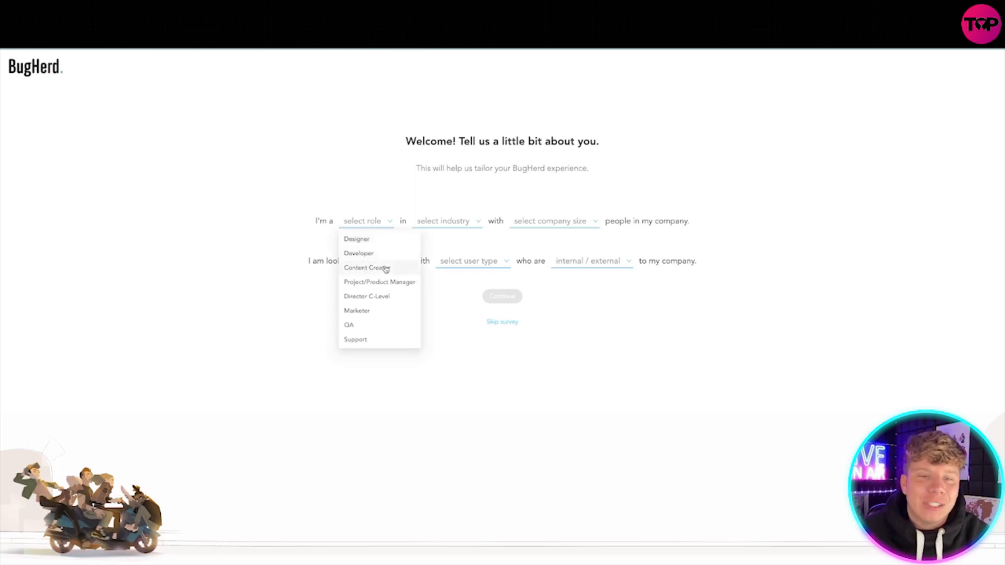
click(367, 267)
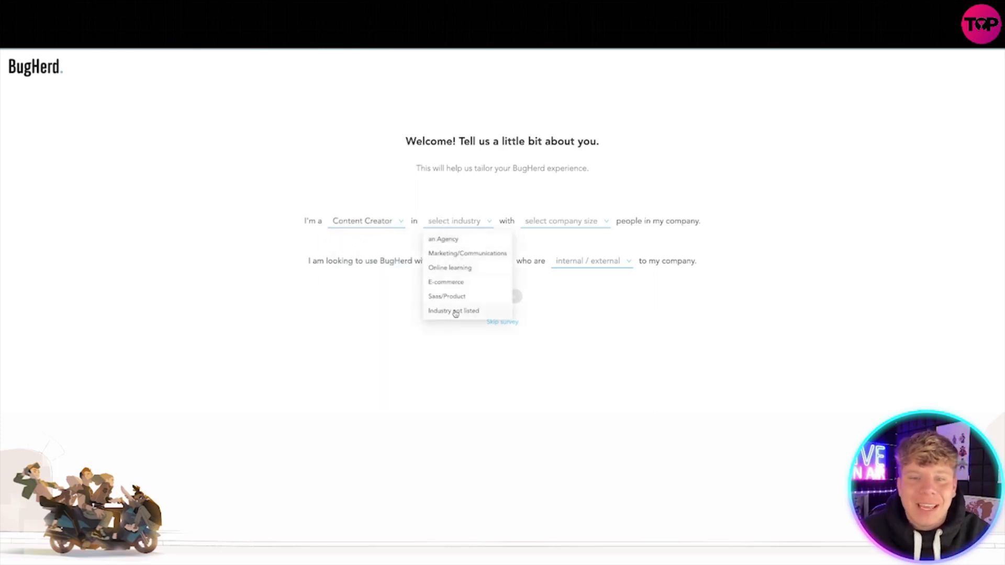
click(446, 282)
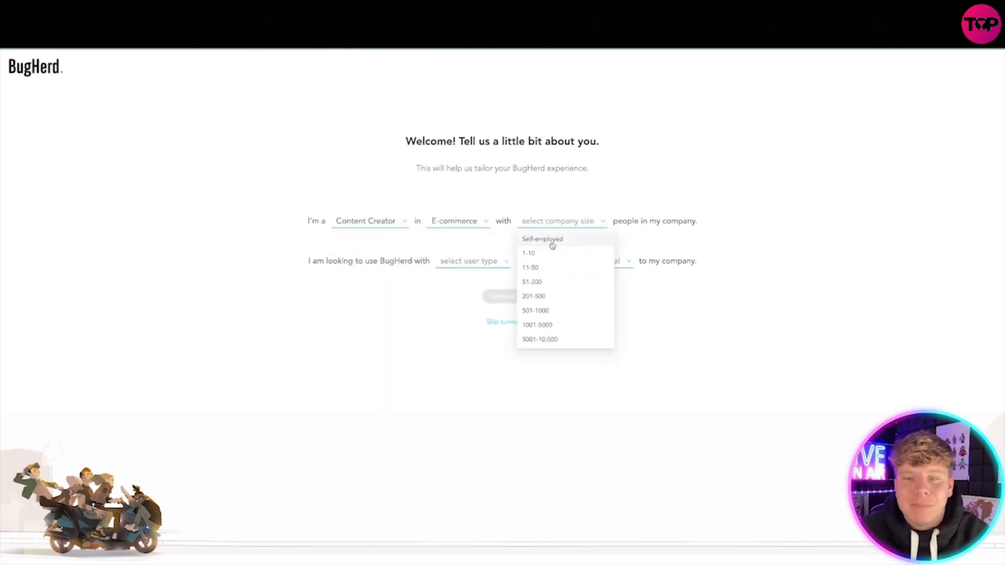
click(528, 252)
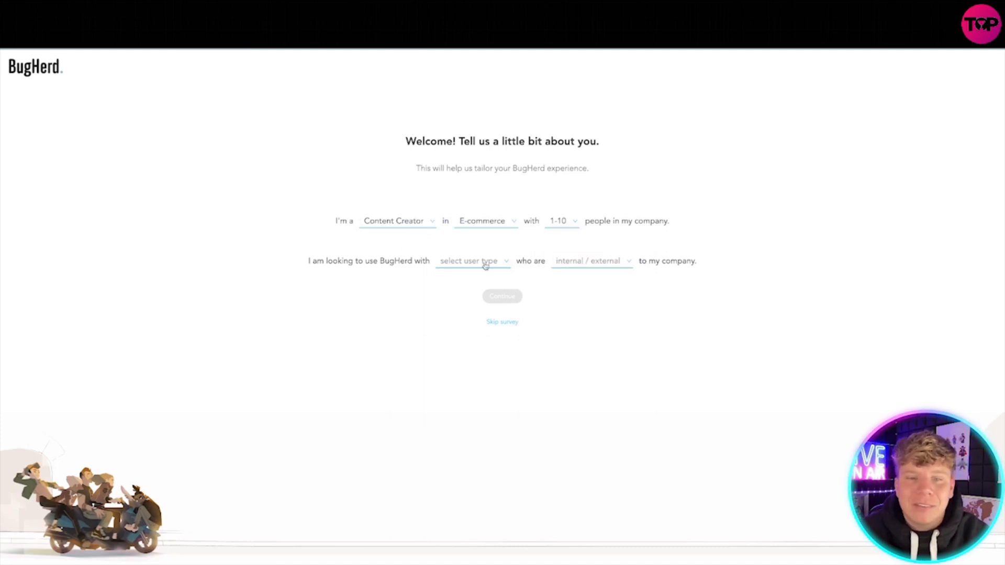
click(473, 260)
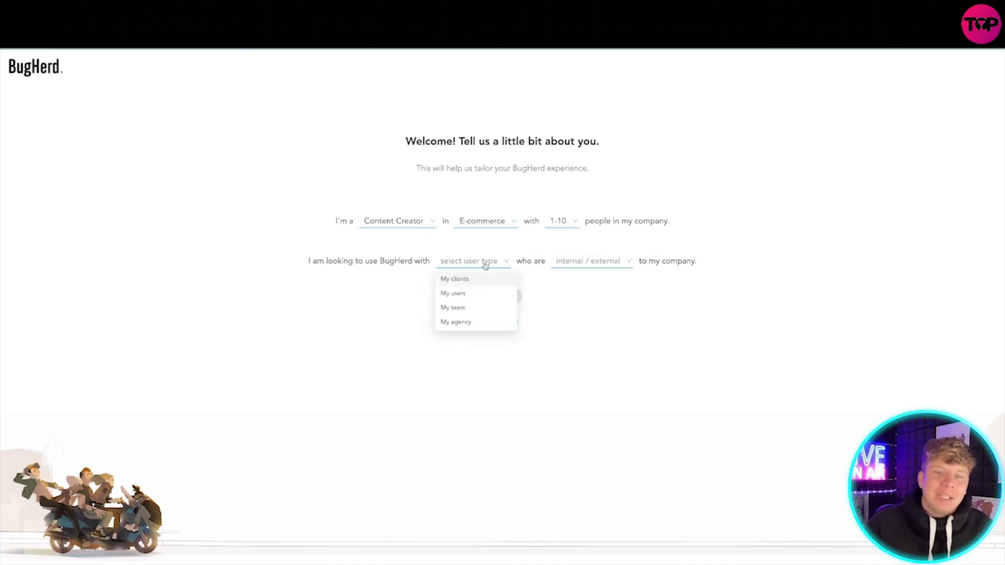
click(452, 307)
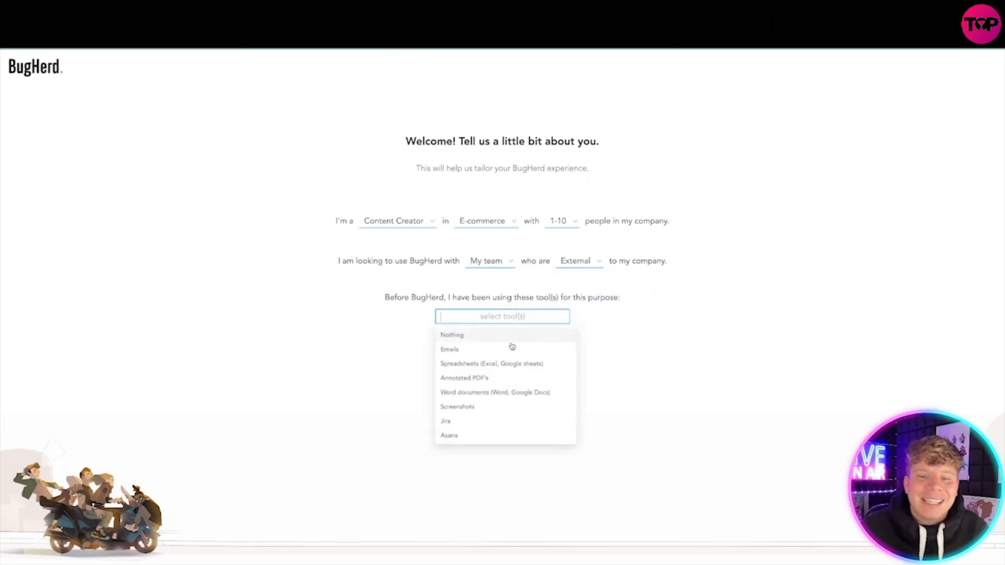
- Add Emails as the previous tool, enter 'on the channel' as referral, and submit
click(449, 349)
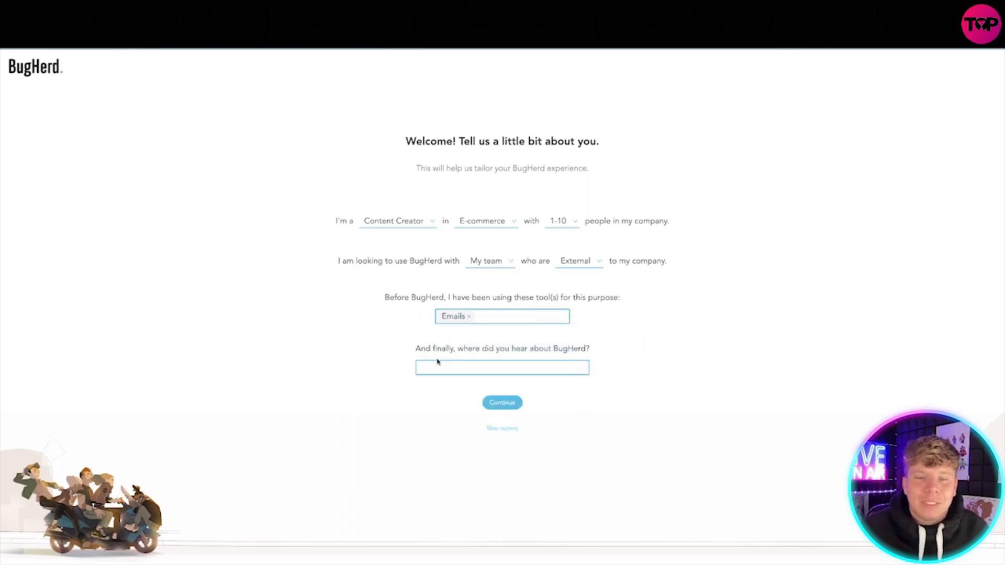
click(502, 367)
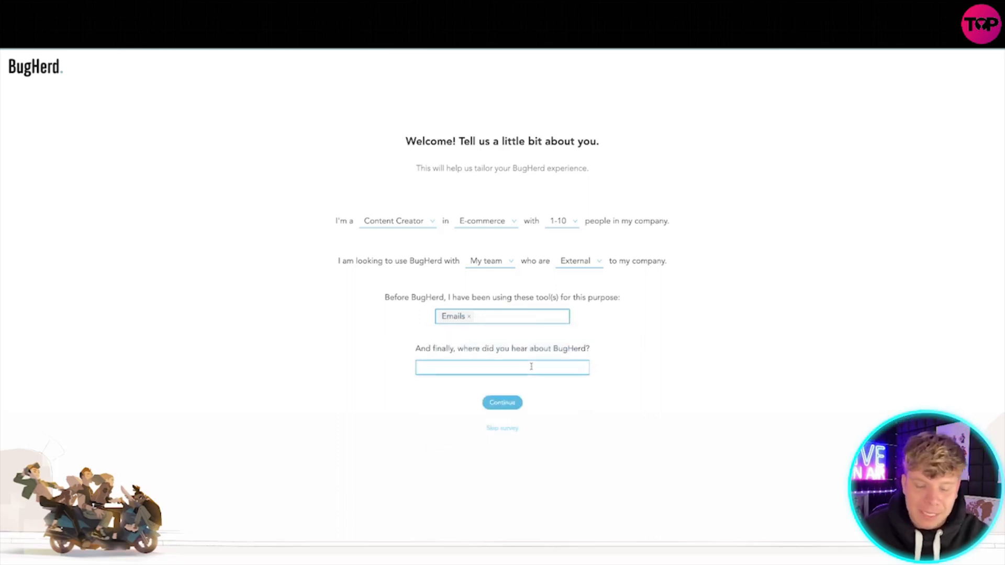
text(on the ch)
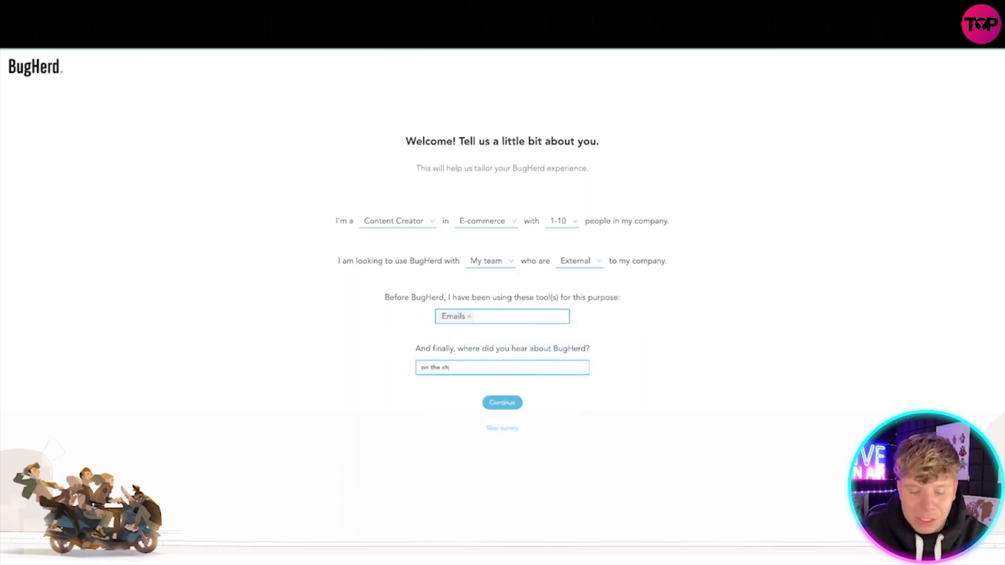
text(annel)
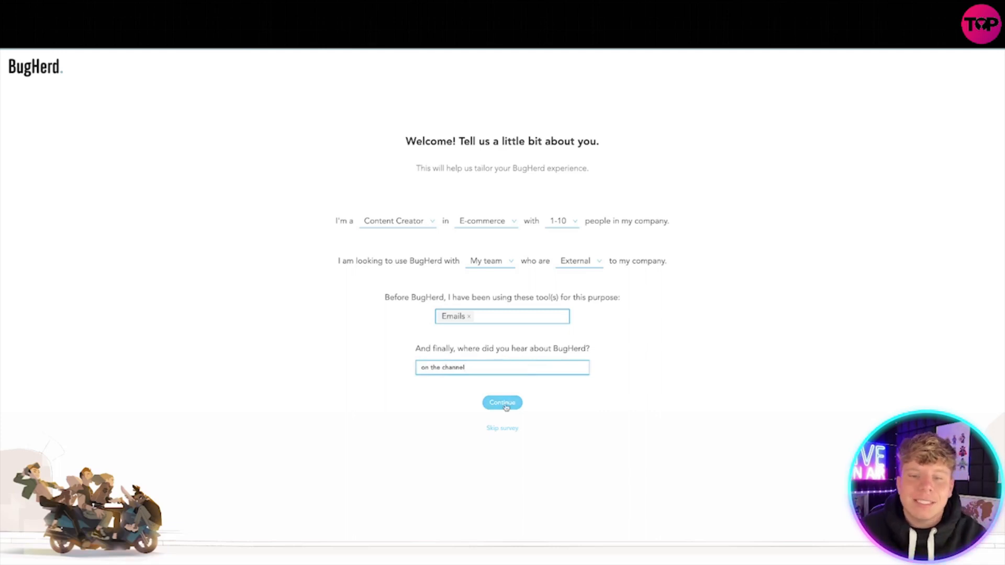
click(502, 403)
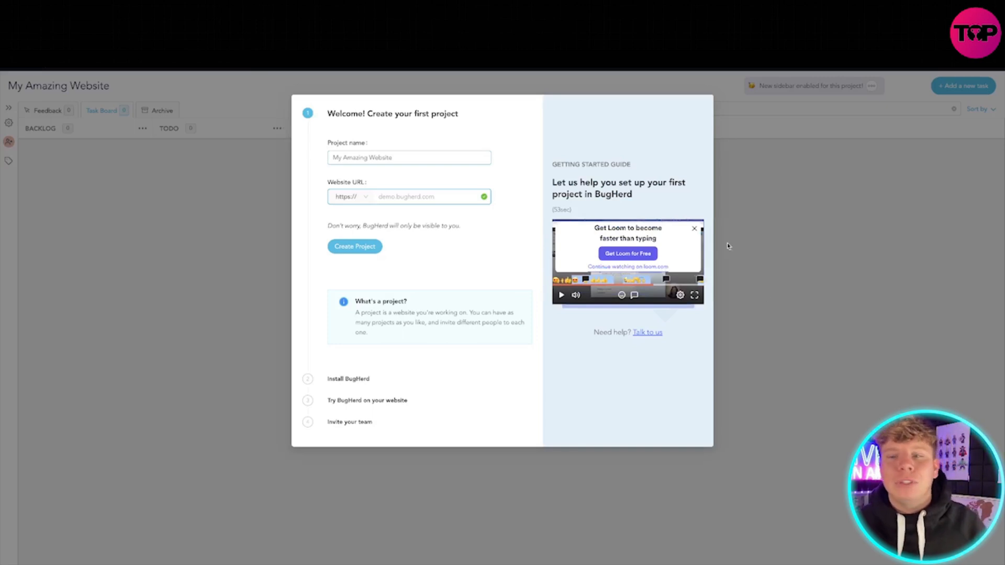
- Edit the first project's name and website URL, and create the project
click(694, 229)
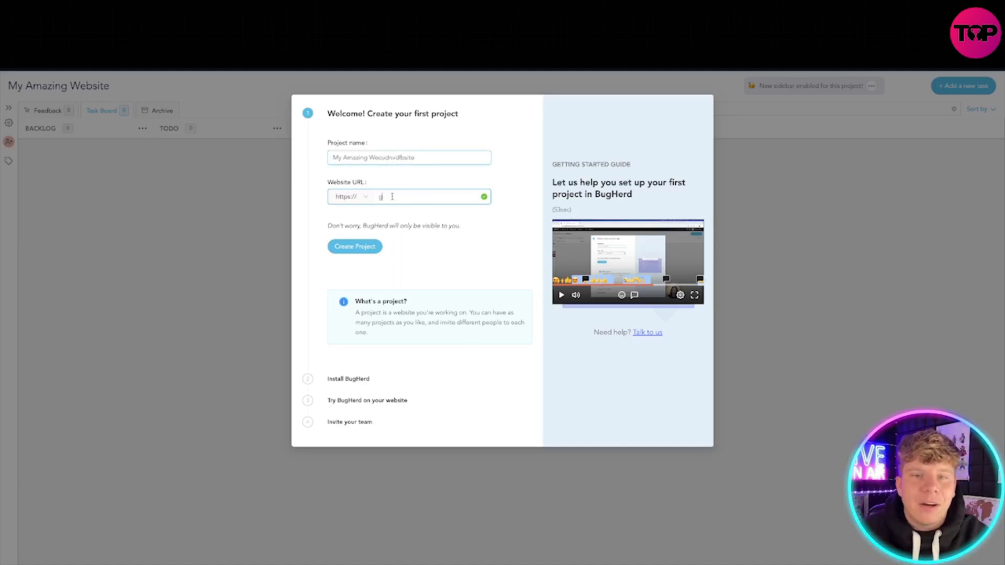
click(354, 246)
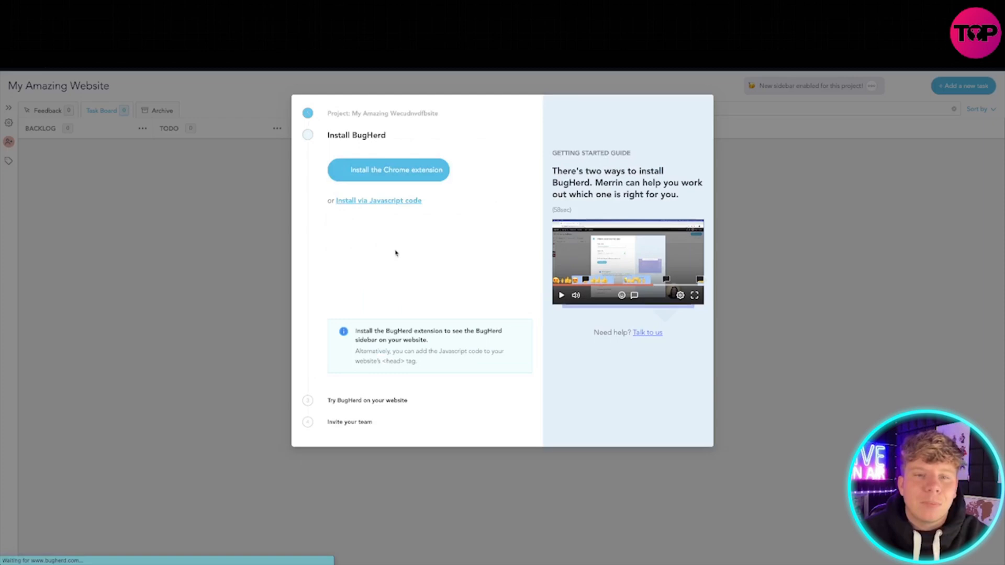
- Open the BugHerd Chrome extension's Web Store page from the install step
click(388, 169)
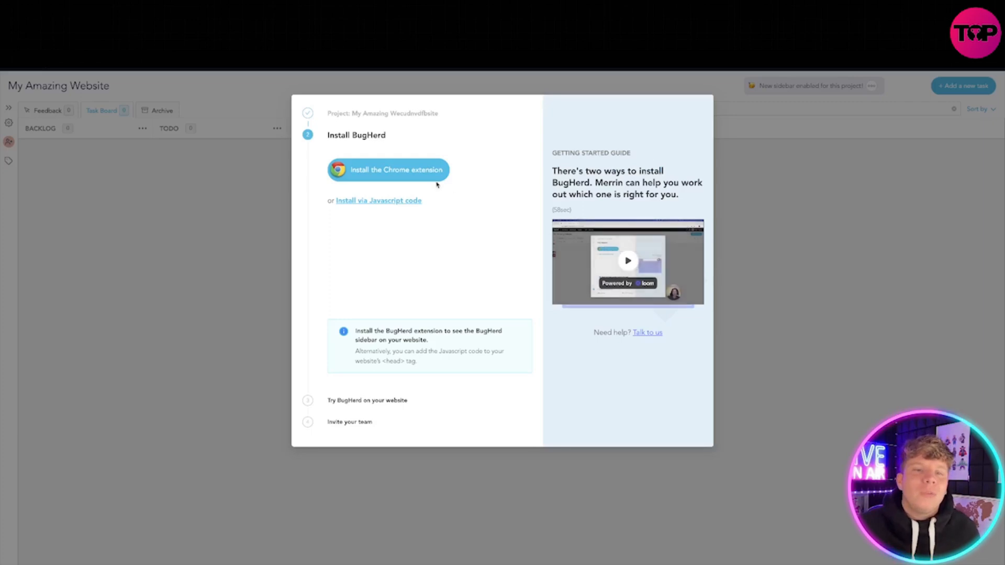
click(388, 169)
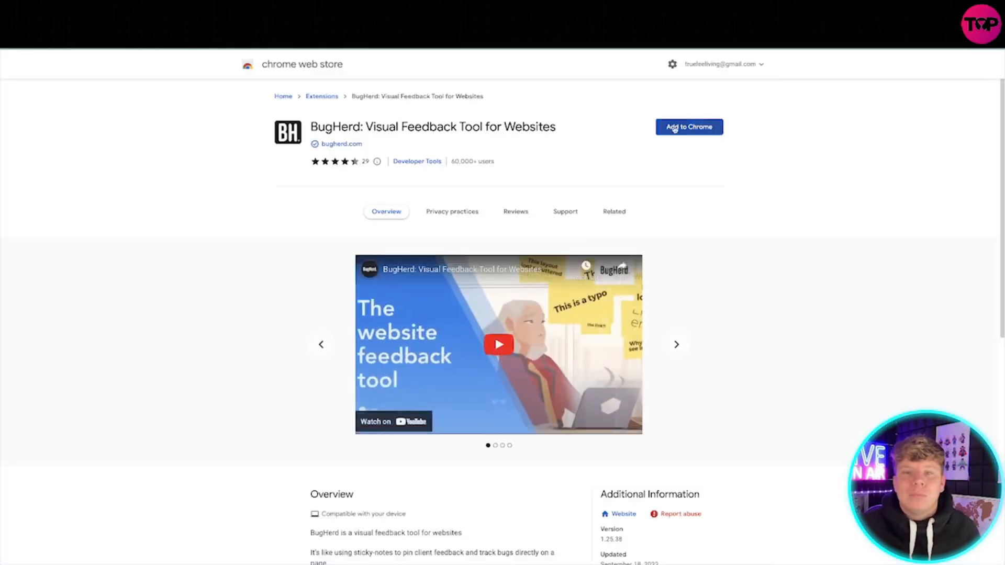
- Add the BugHerd extension to Chrome and go to the Google homepage
click(688, 126)
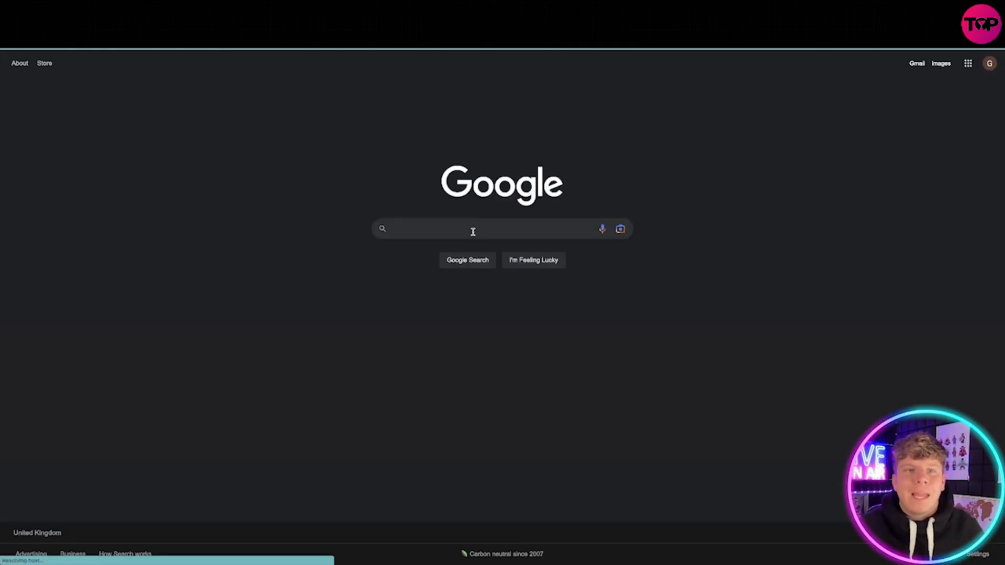
- Pin a 'change the logo' task with screenshot on the Google logo
click(487, 228)
text(change the logo)
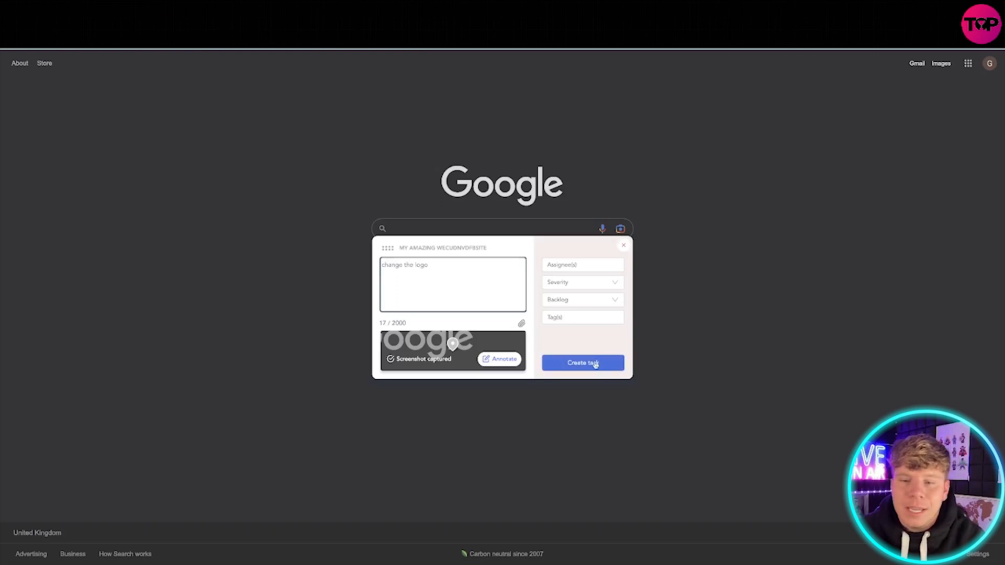
click(582, 362)
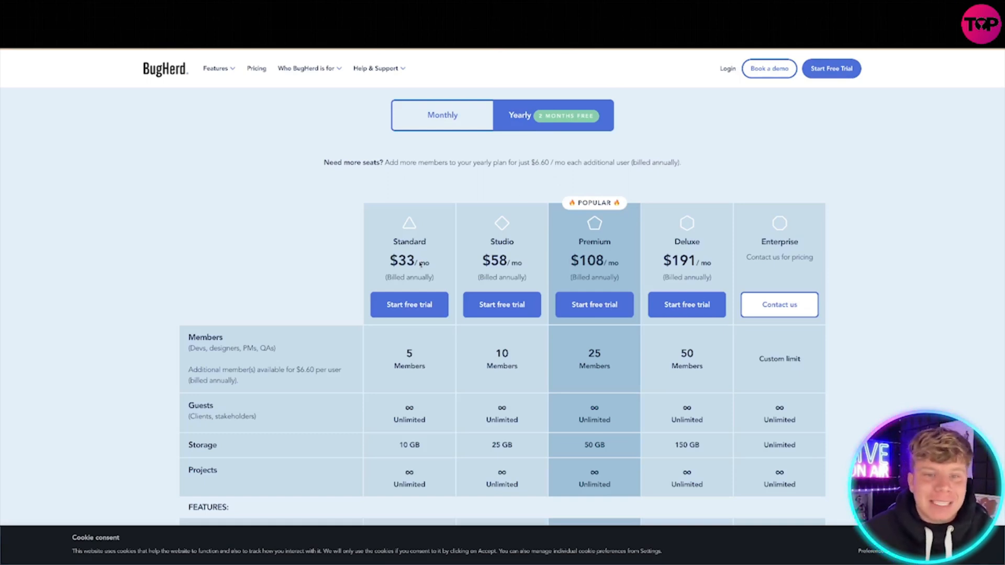
scroll(down, 3)
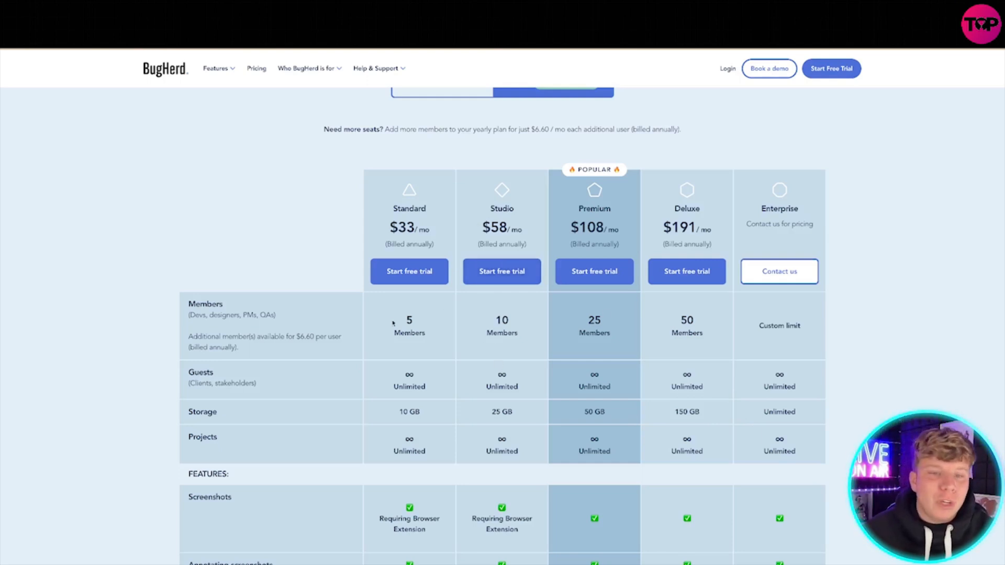
scroll(down, 3)
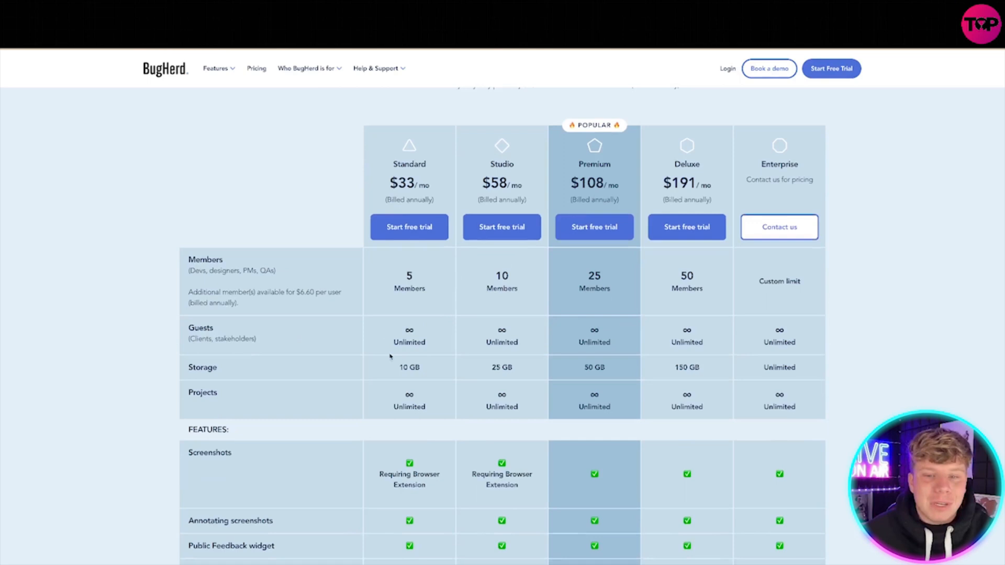
mouse_move(509, 353)
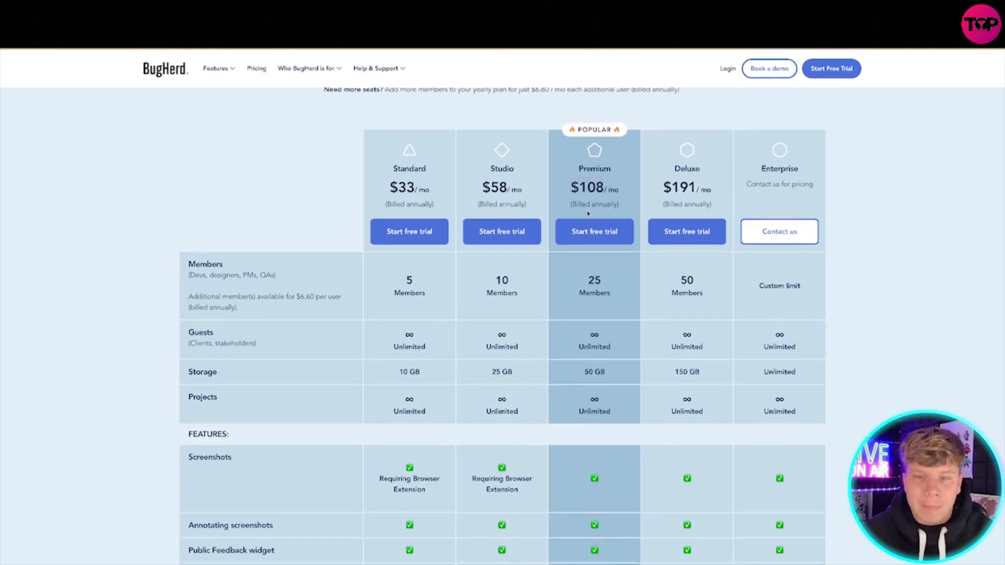
scroll(down, 3)
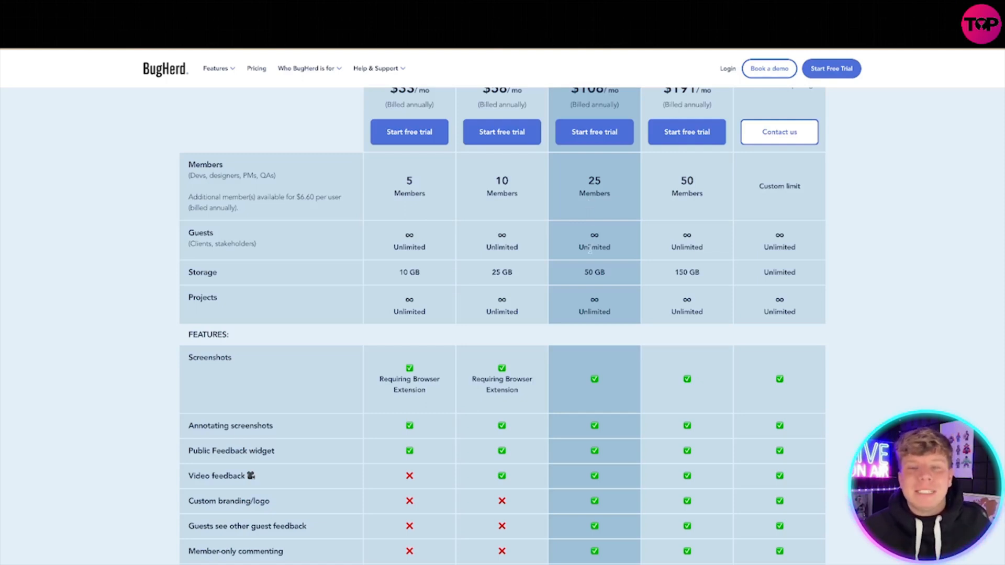
scroll(down, 3)
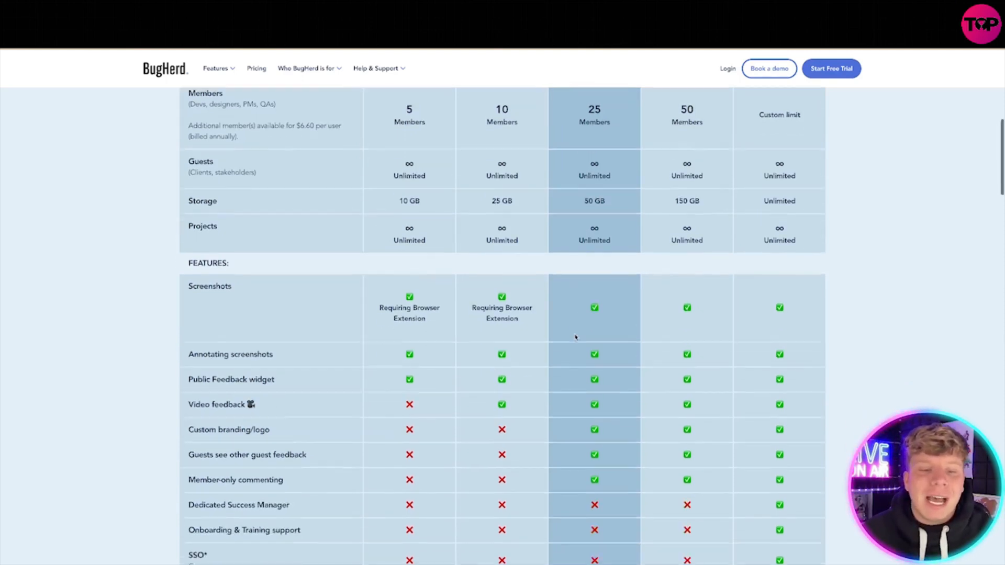
scroll(down, 3)
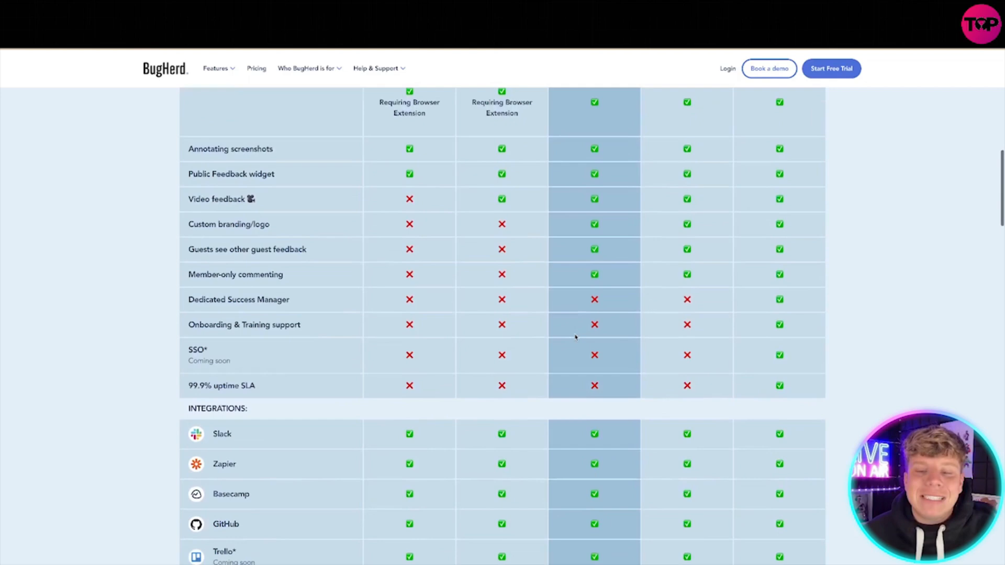
scroll(down, 3)
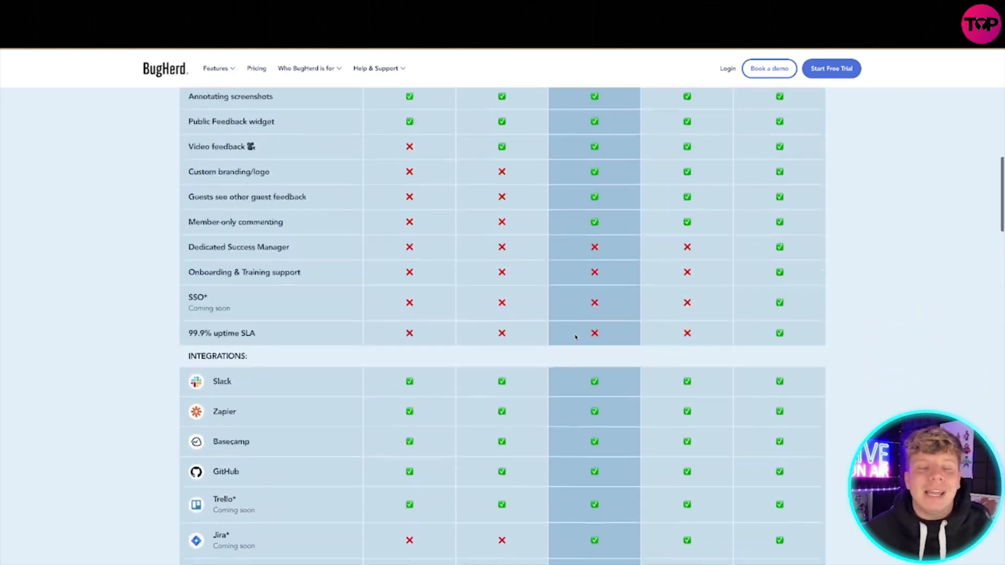
scroll(up, 3)
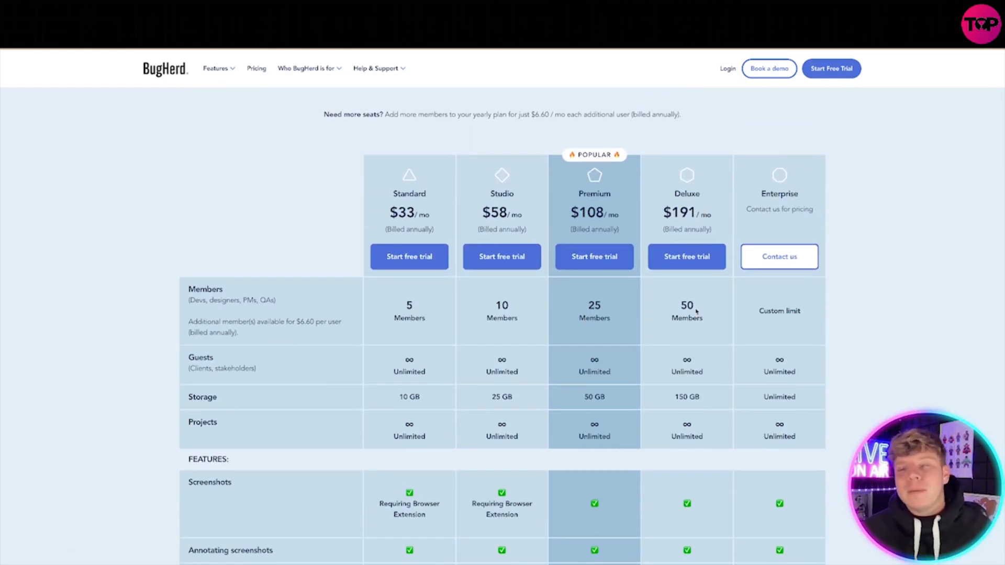
mouse_move(773, 218)
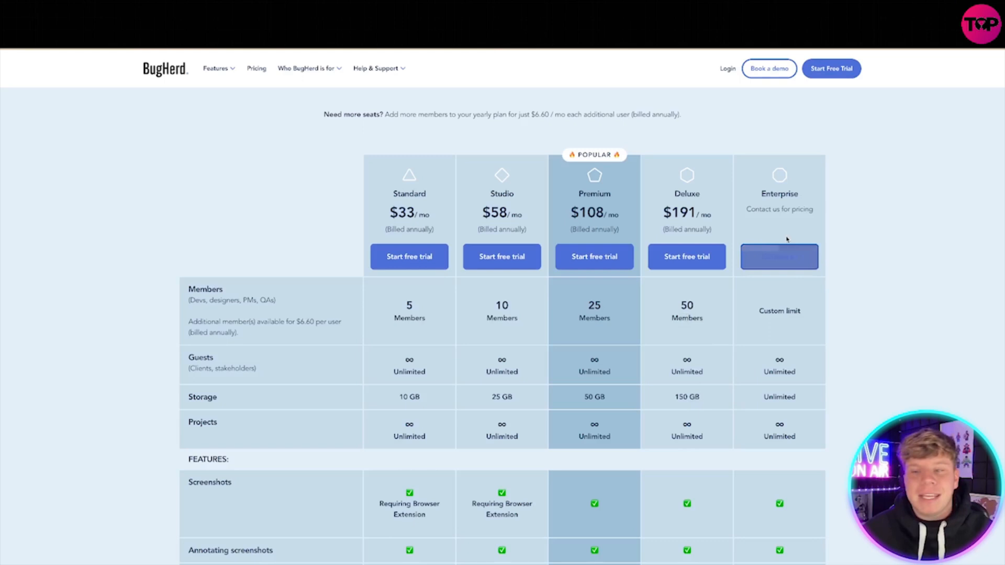
mouse_move(408, 257)
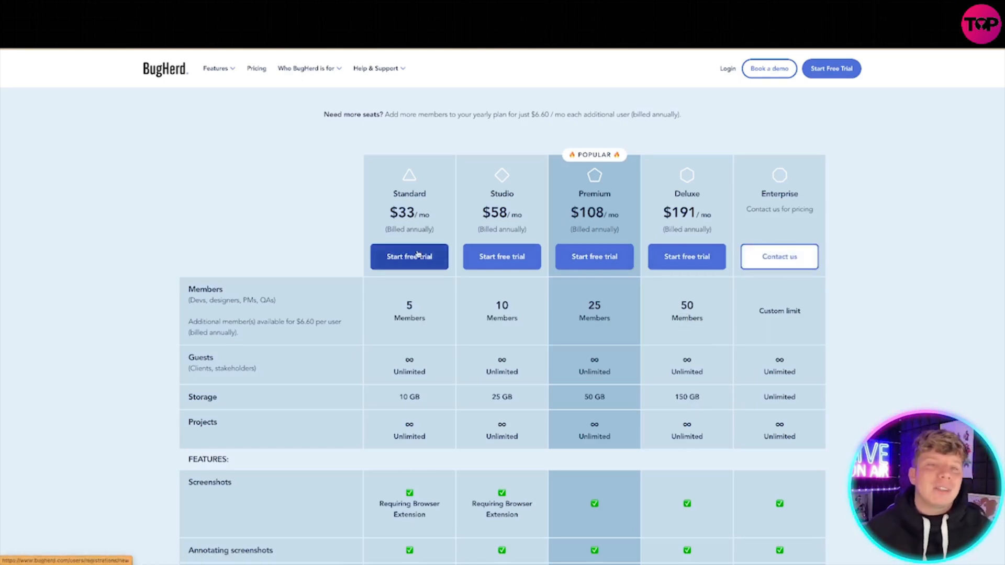
mouse_move(324, 135)
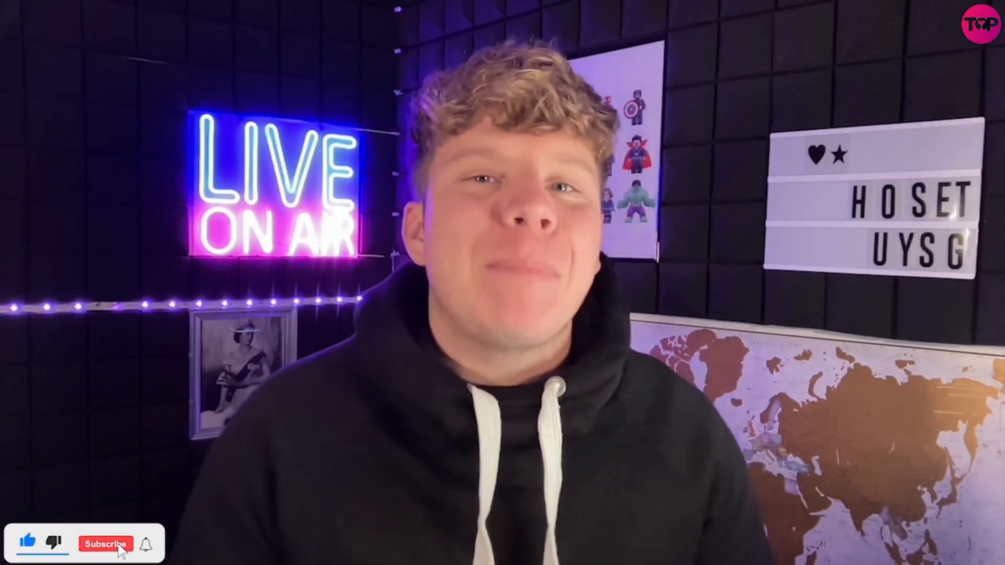
click(105, 543)
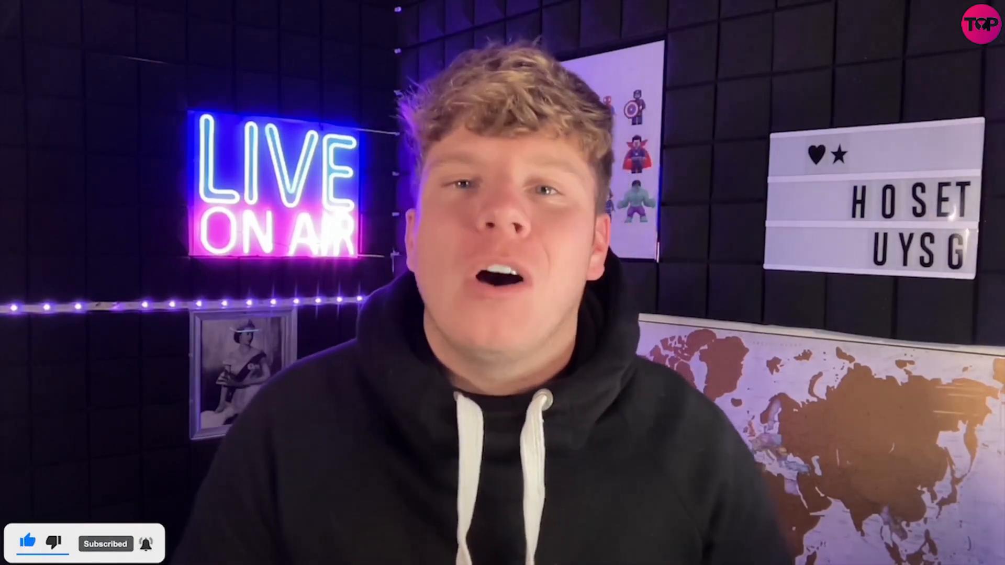